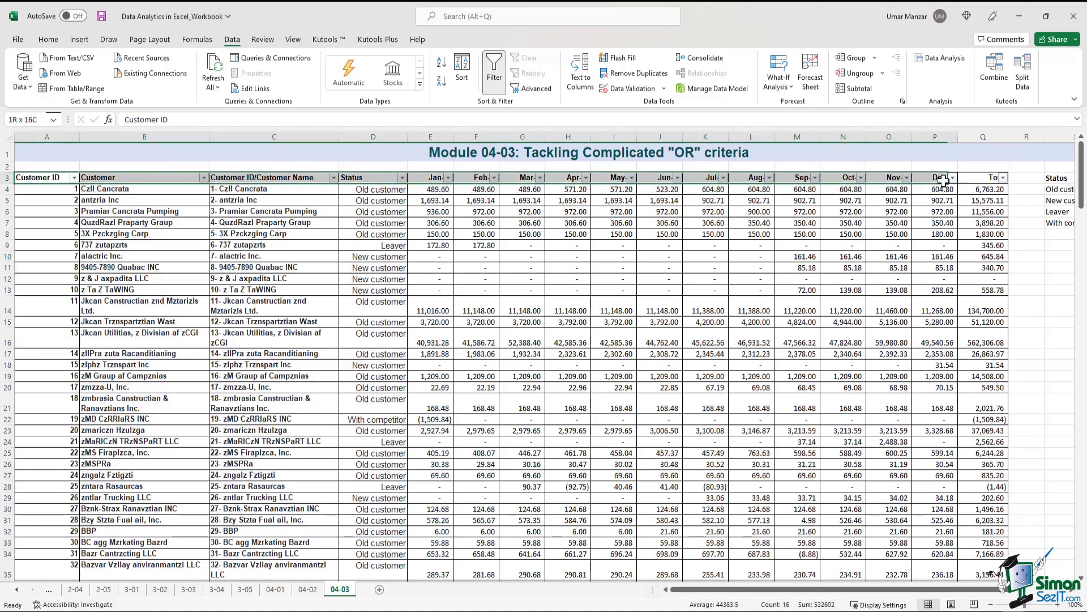
# Filter Status to Leaver and Total to greater than 200, showing 11 records.
pyautogui.click(568, 257)
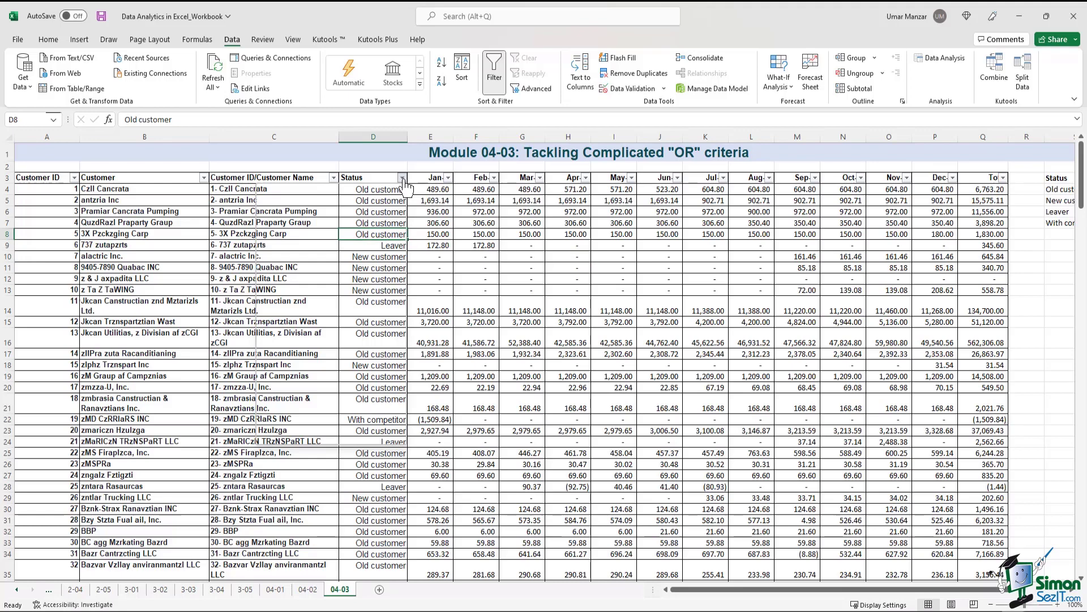
pyautogui.click(404, 177)
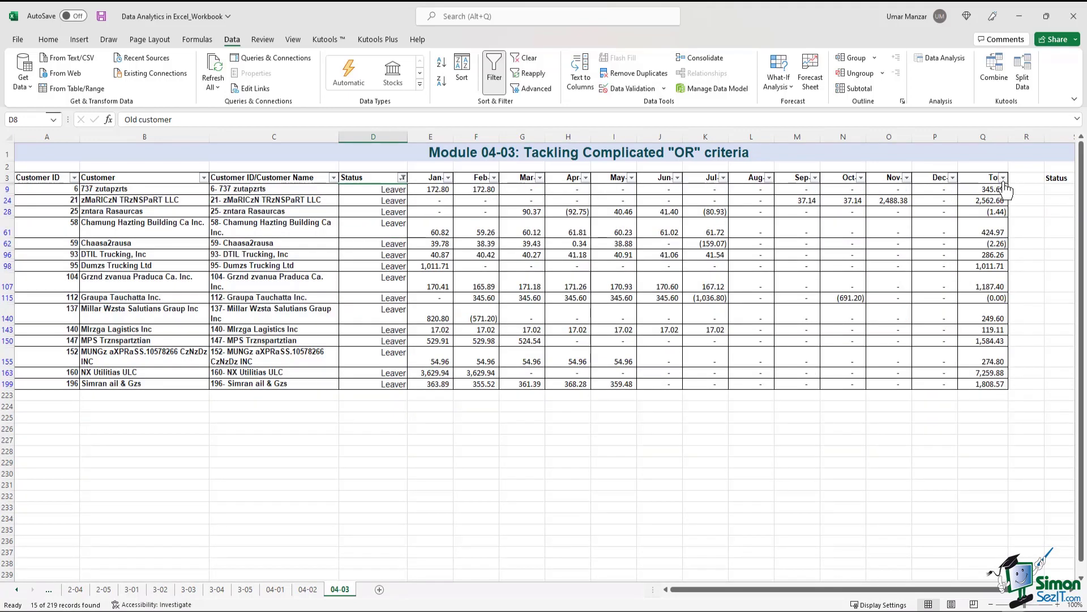
pyautogui.click(1003, 177)
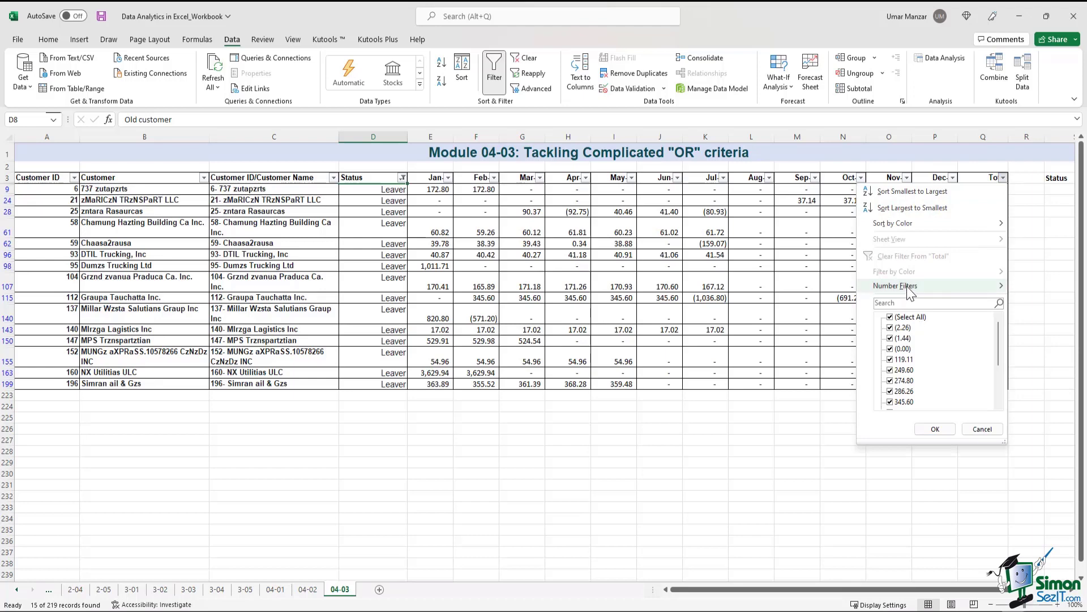
pyautogui.click(895, 285)
pyautogui.write('200')
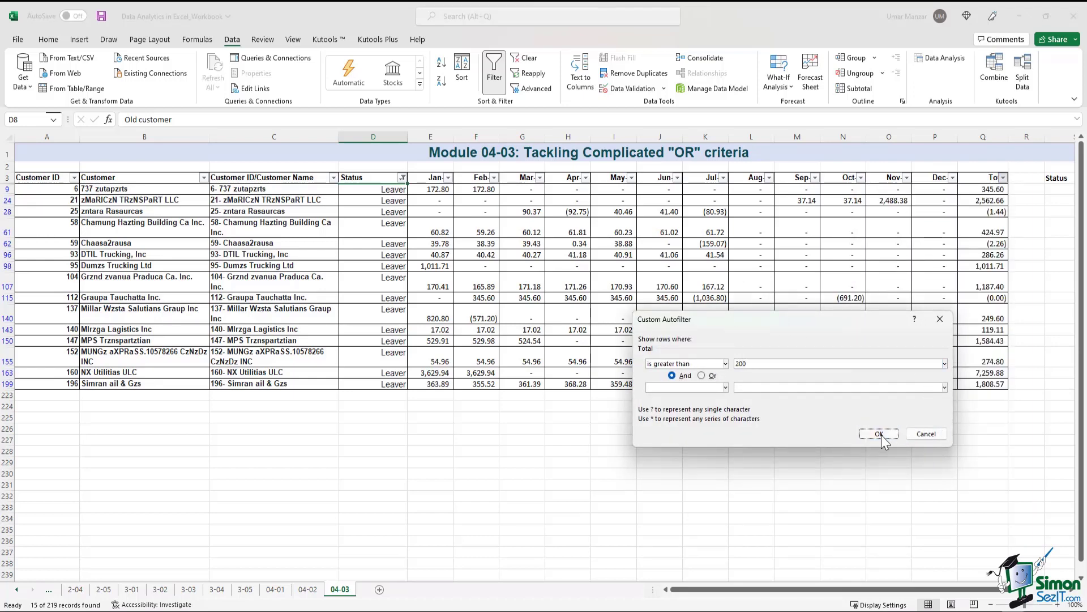
pyautogui.click(879, 434)
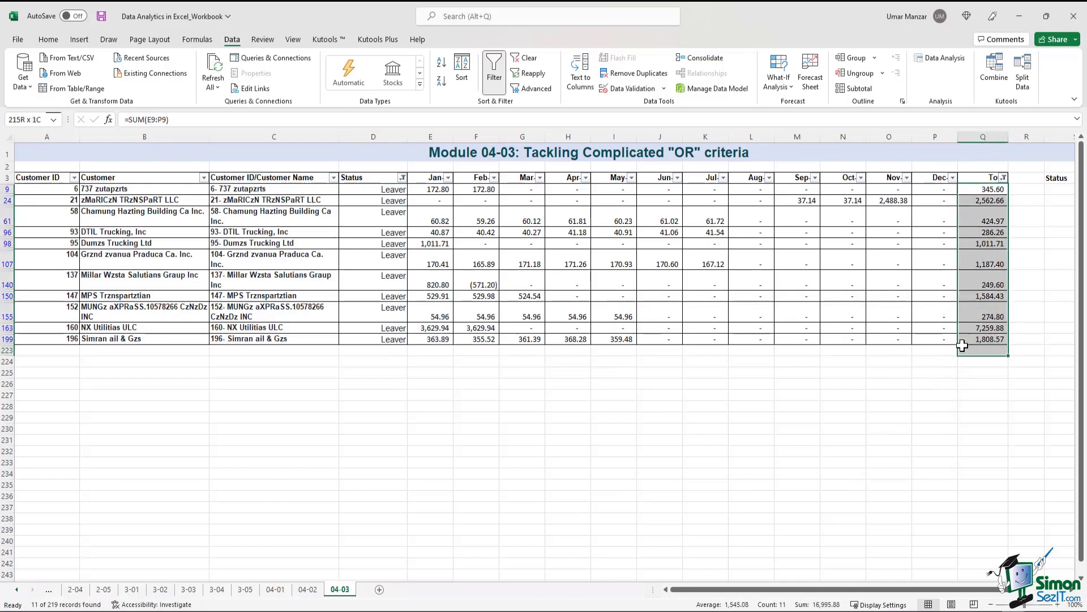
pyautogui.click(431, 451)
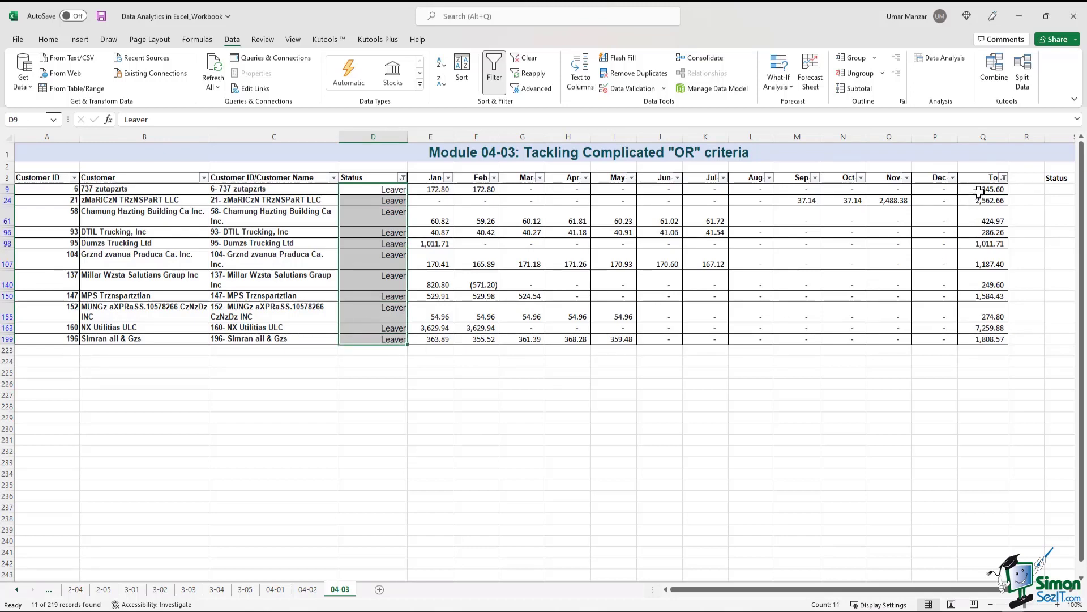
pyautogui.moveTo(983, 188); pyautogui.dragTo(983, 243)
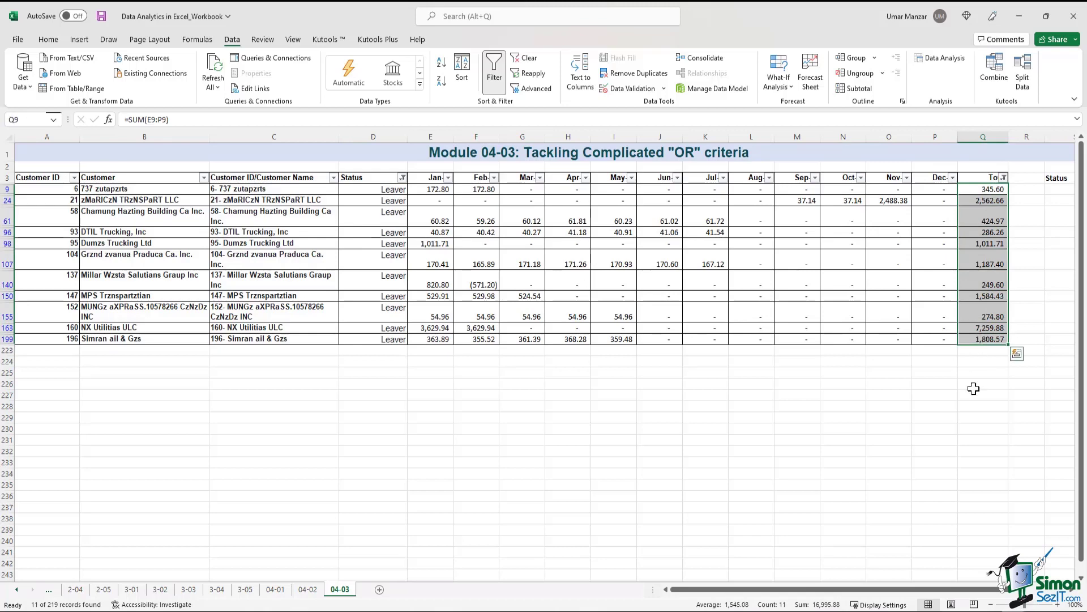
pyautogui.moveTo(830, 507)
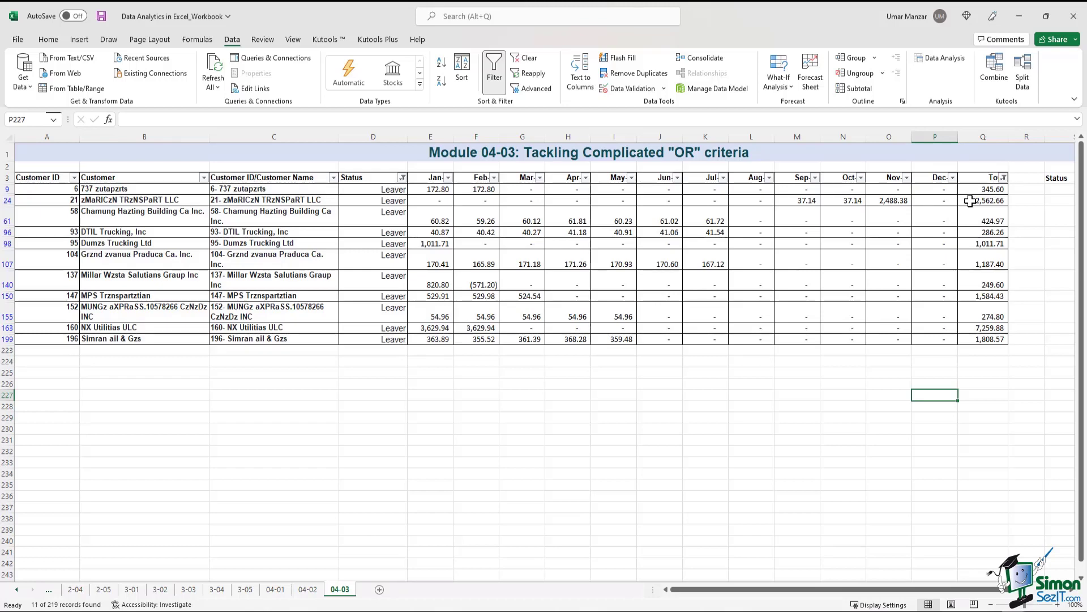
pyautogui.moveTo(742, 595)
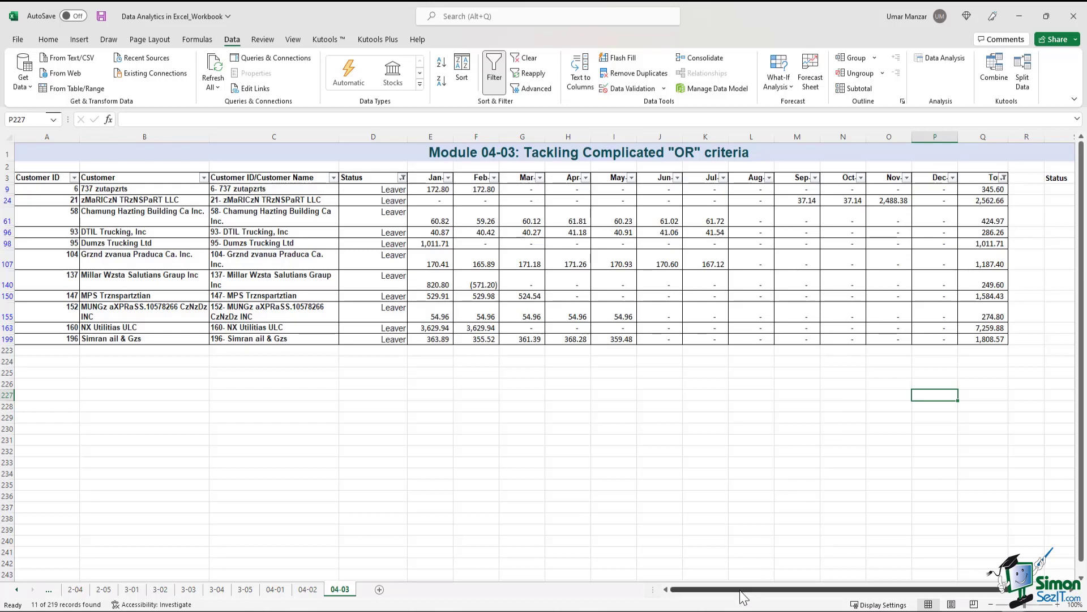
pyautogui.hscroll(3)
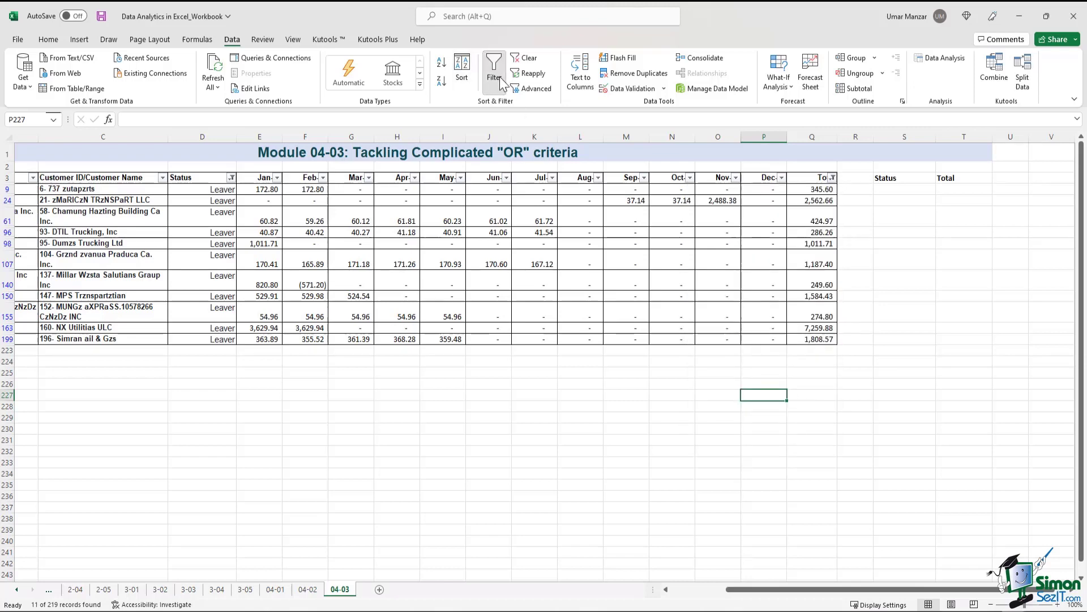
# Clear the table filters so all 219 customer records show again.
pyautogui.click(494, 67)
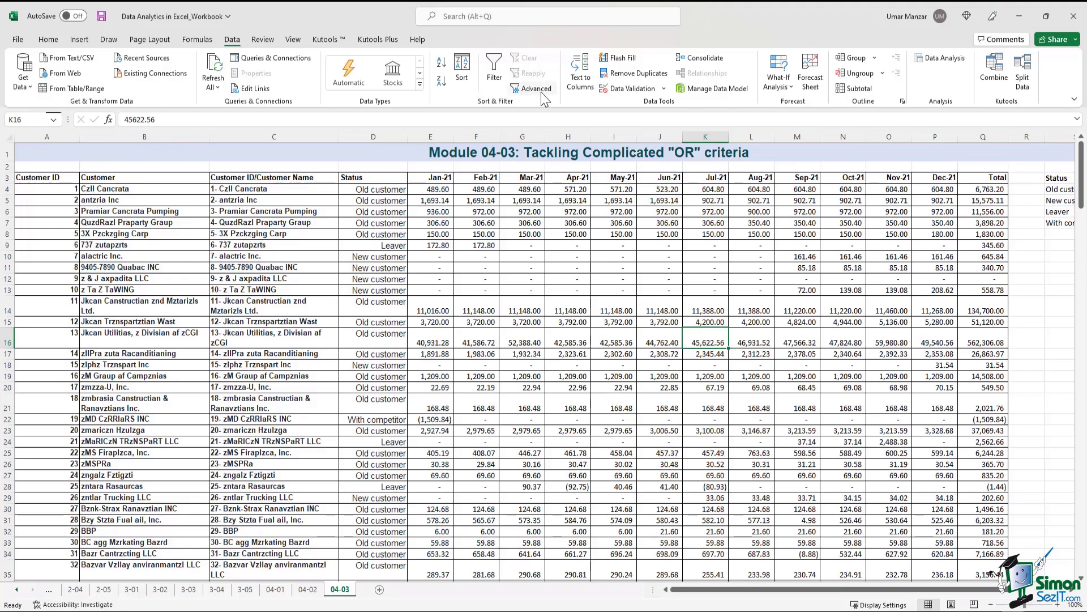
pyautogui.moveTo(536, 89)
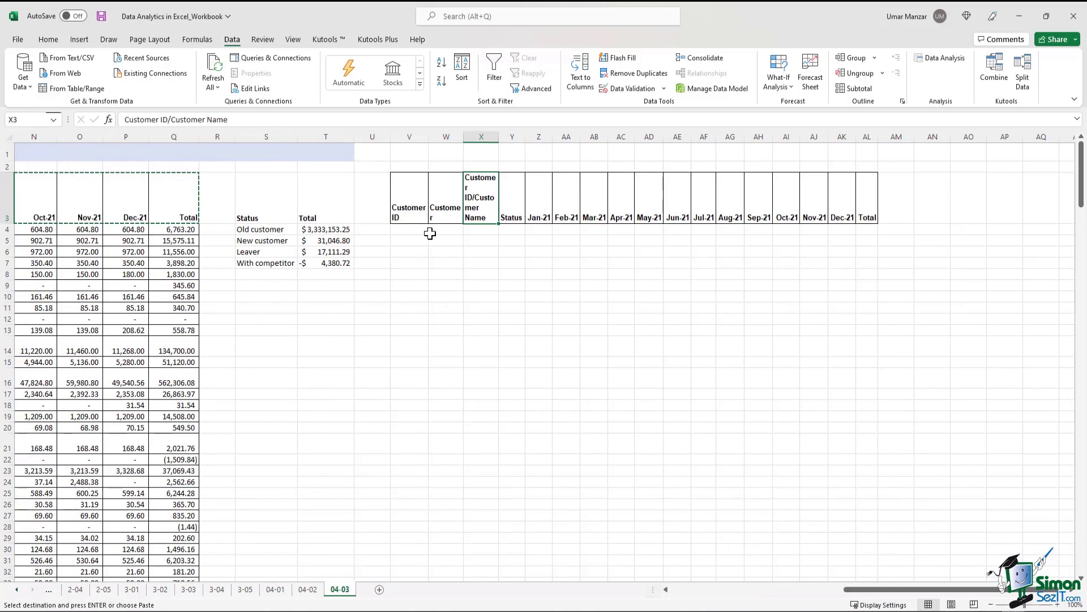
# Enter Leaver as the Status criterion in the criteria row.
pyautogui.click(409, 230)
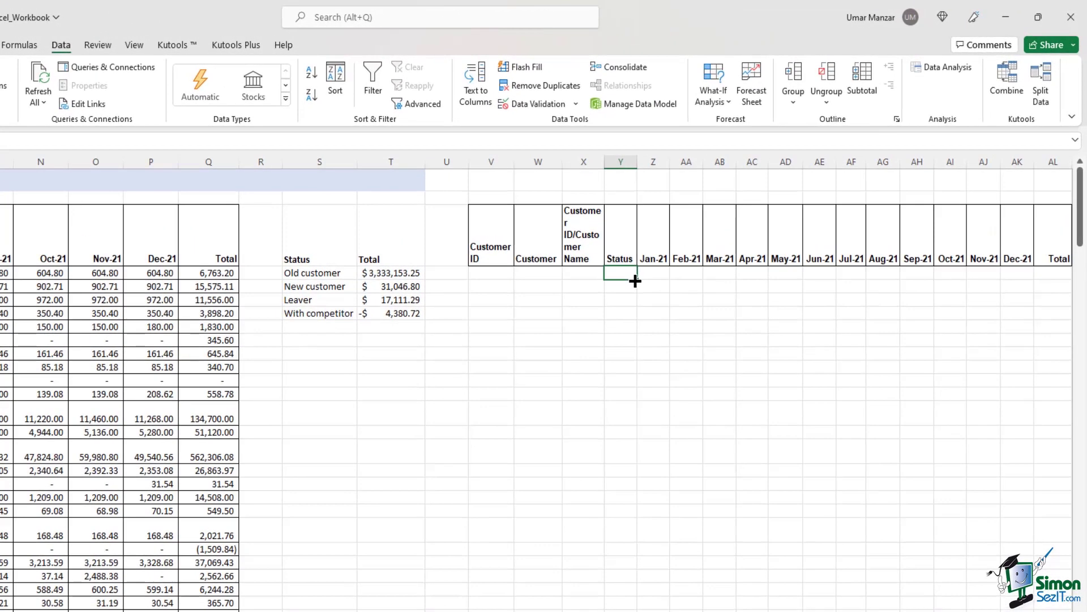
pyautogui.write('Leaver')
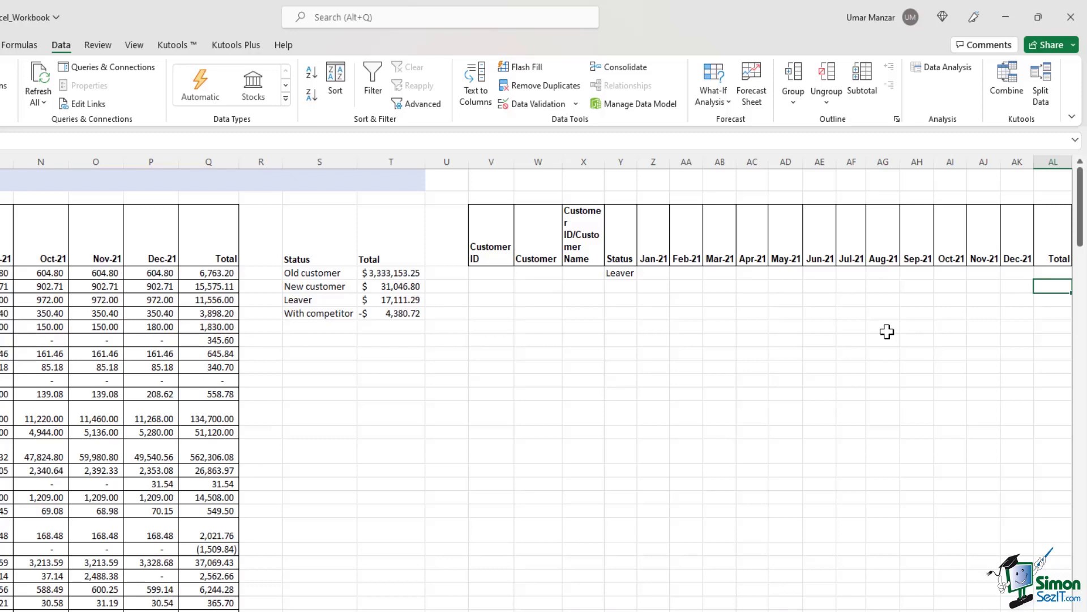
pyautogui.moveTo(638, 276)
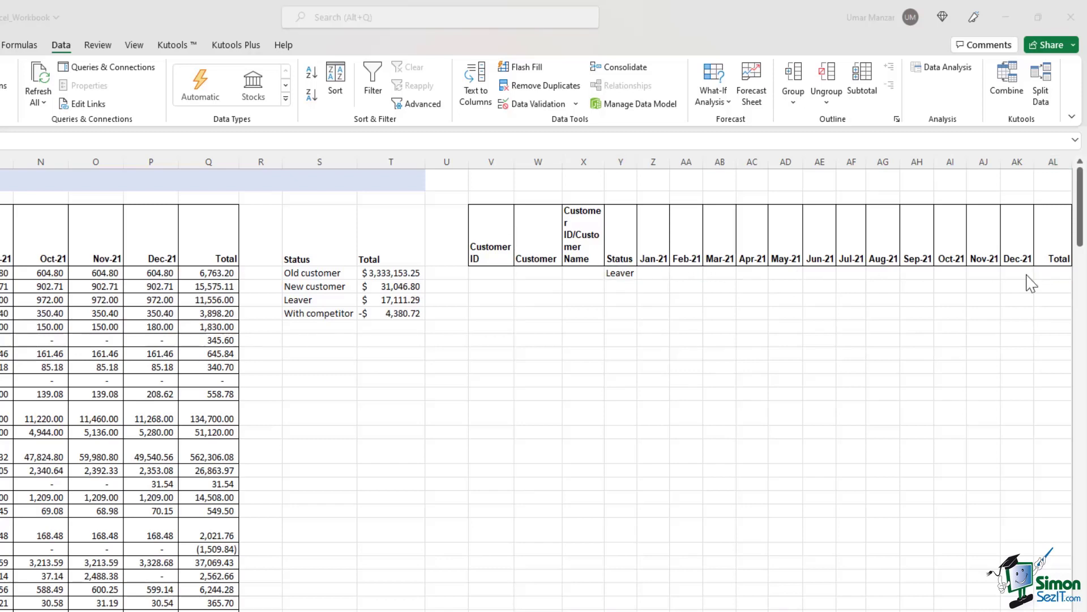
pyautogui.moveTo(1053, 282)
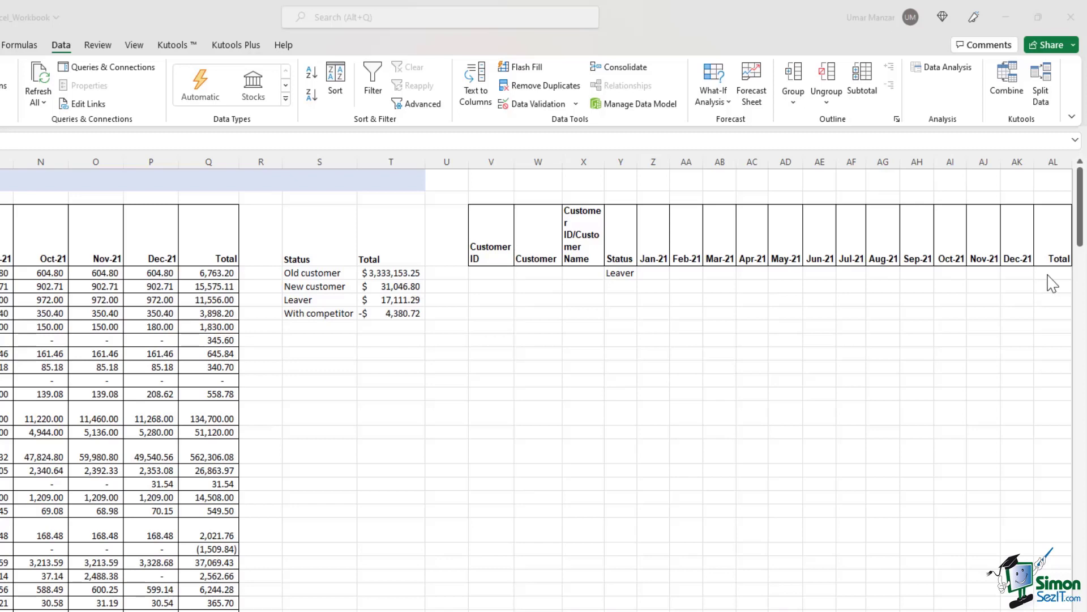
pyautogui.click(621, 273)
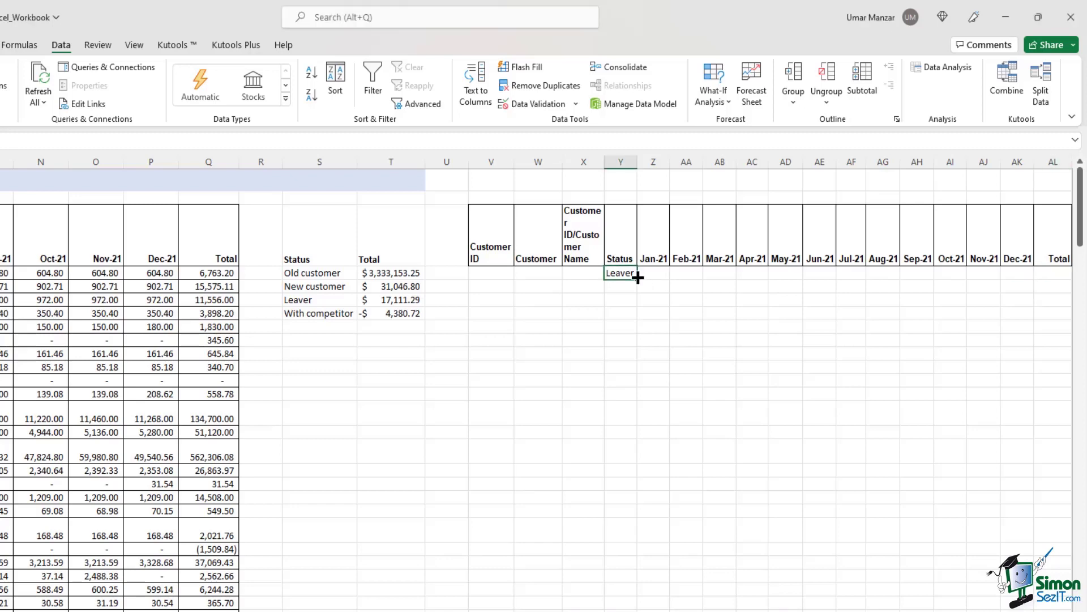
pyautogui.moveTo(943, 269)
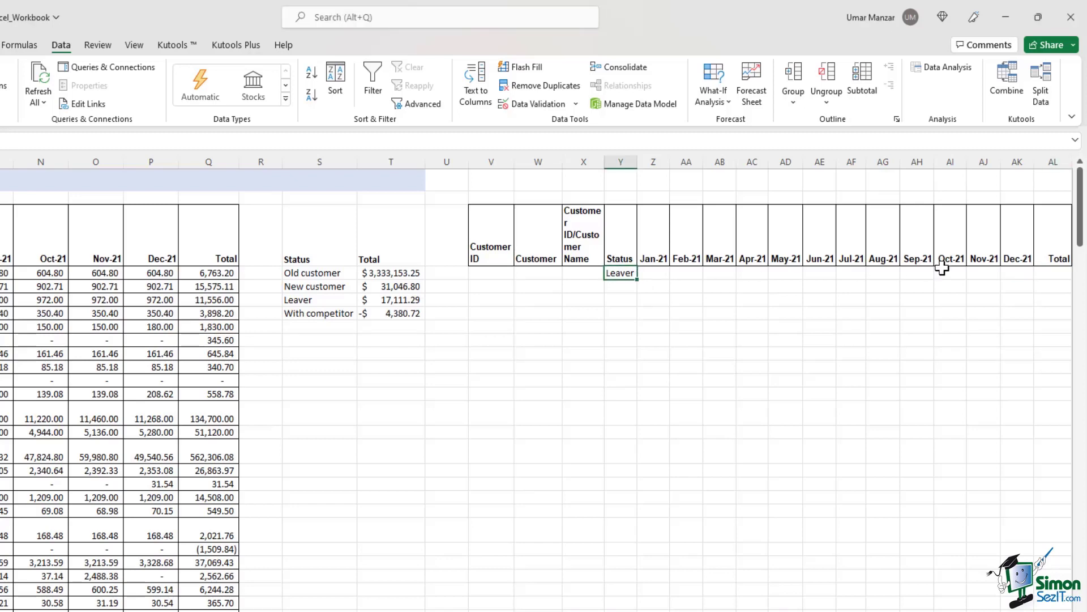
pyautogui.moveTo(632, 274)
pyautogui.write('>250')
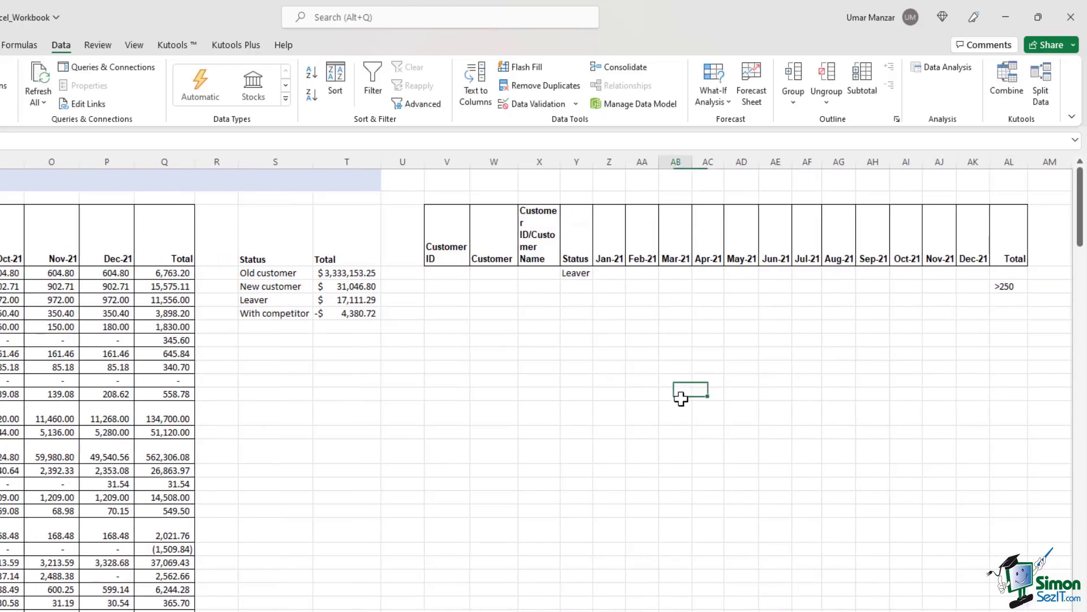
# Apply an in-place Advanced Filter with criteria range V3:AL5, showing 201 records.
pyautogui.click(576, 273)
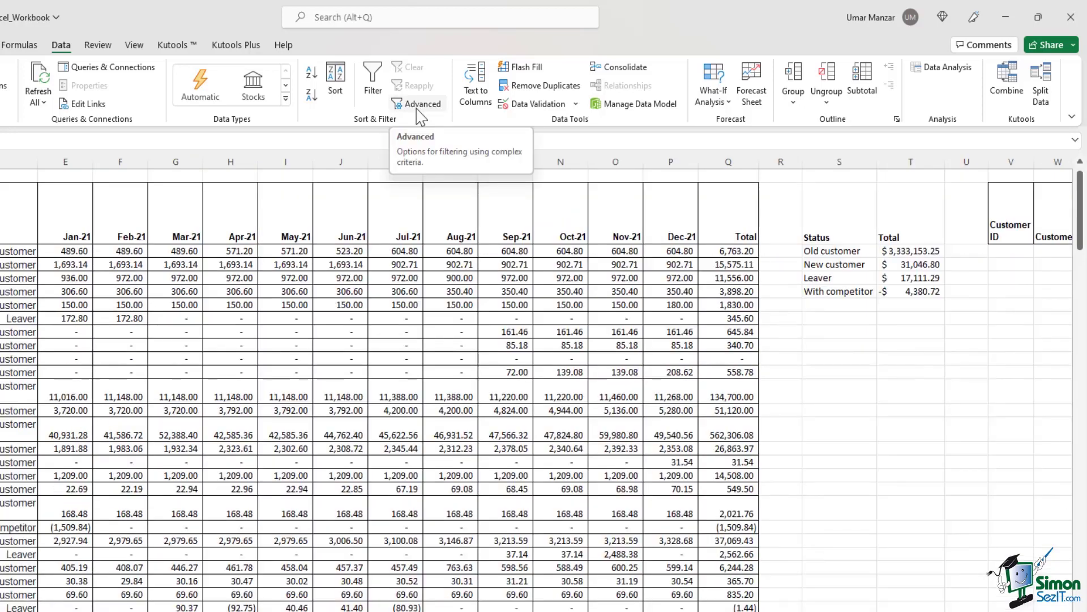
pyautogui.click(423, 103)
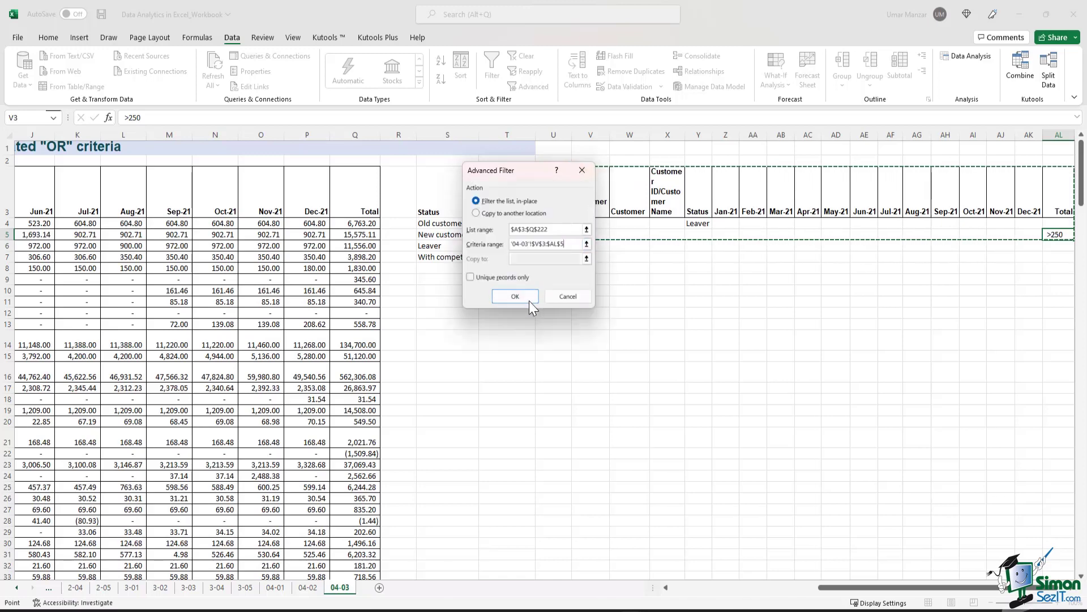
pyautogui.click(515, 296)
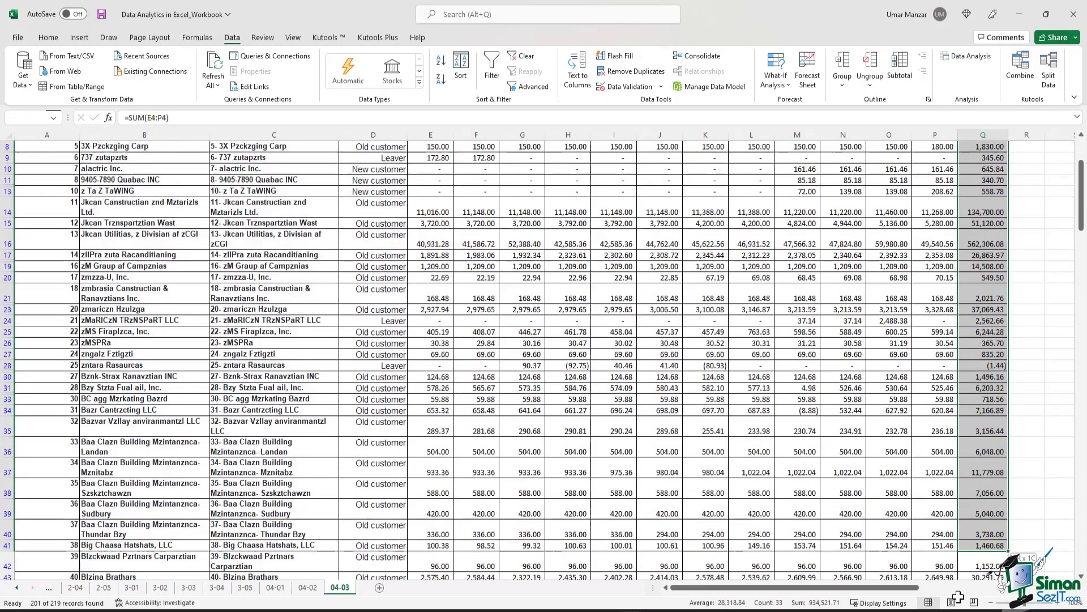
pyautogui.scroll(-3)
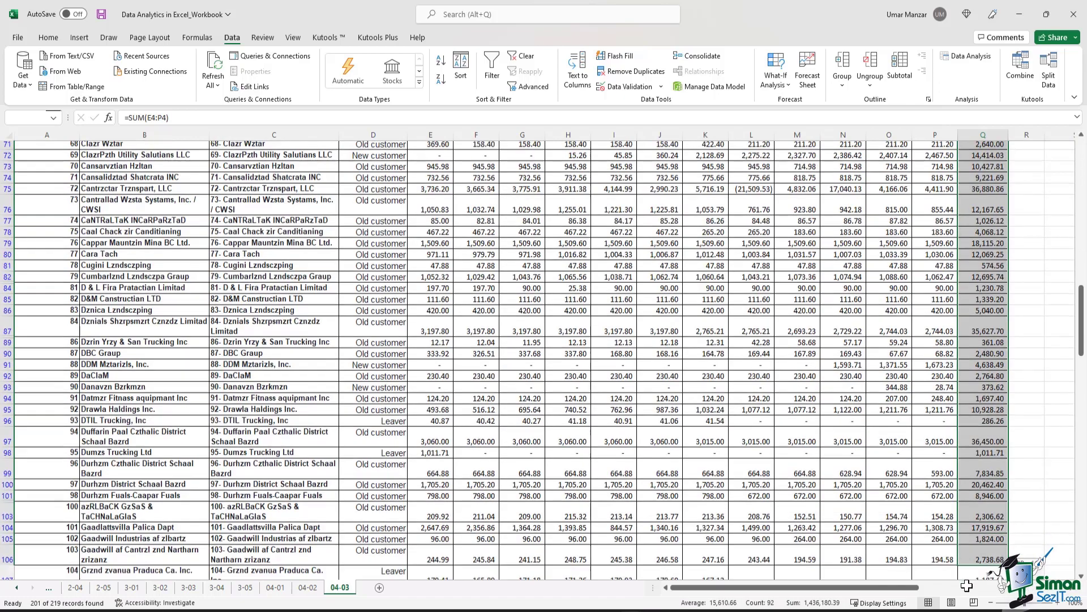
pyautogui.scroll(-3)
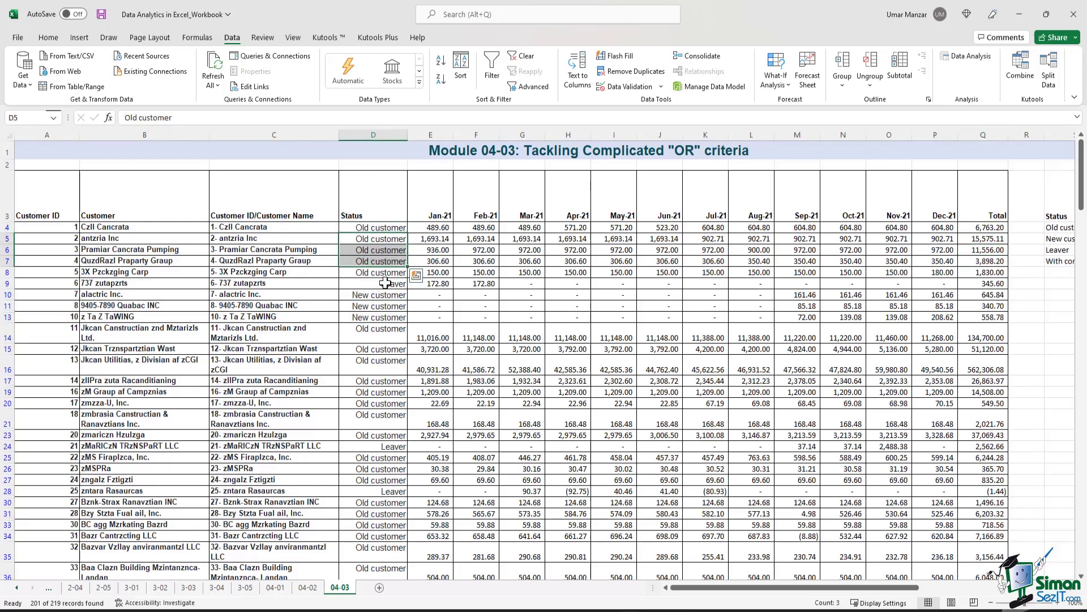
pyautogui.click(374, 283)
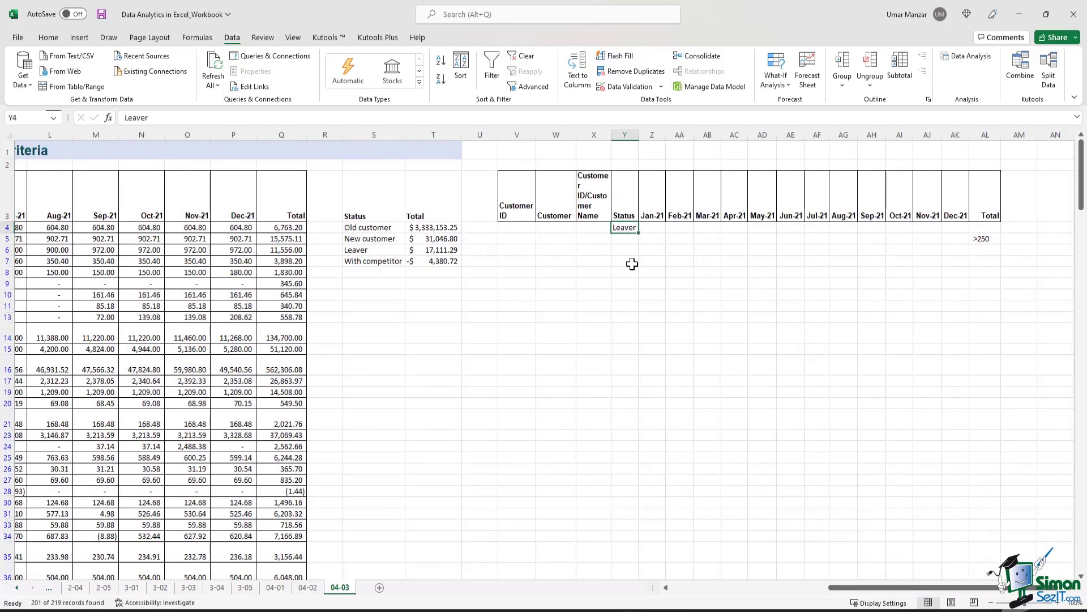
# Add a criteria row with New customer under Status and <500 under Total.
pyautogui.click(984, 239)
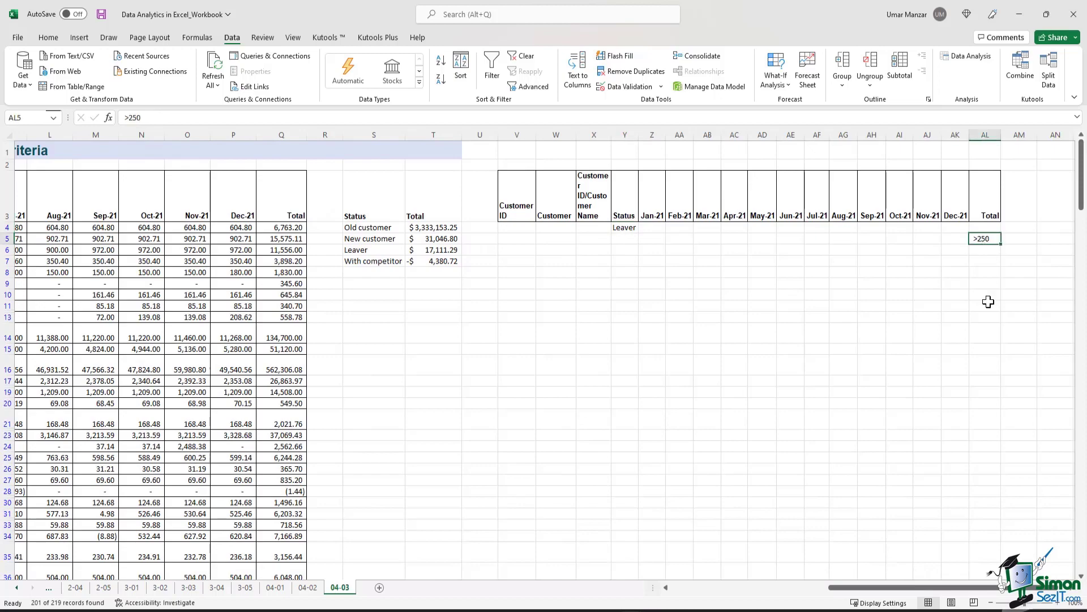
pyautogui.moveTo(989, 333)
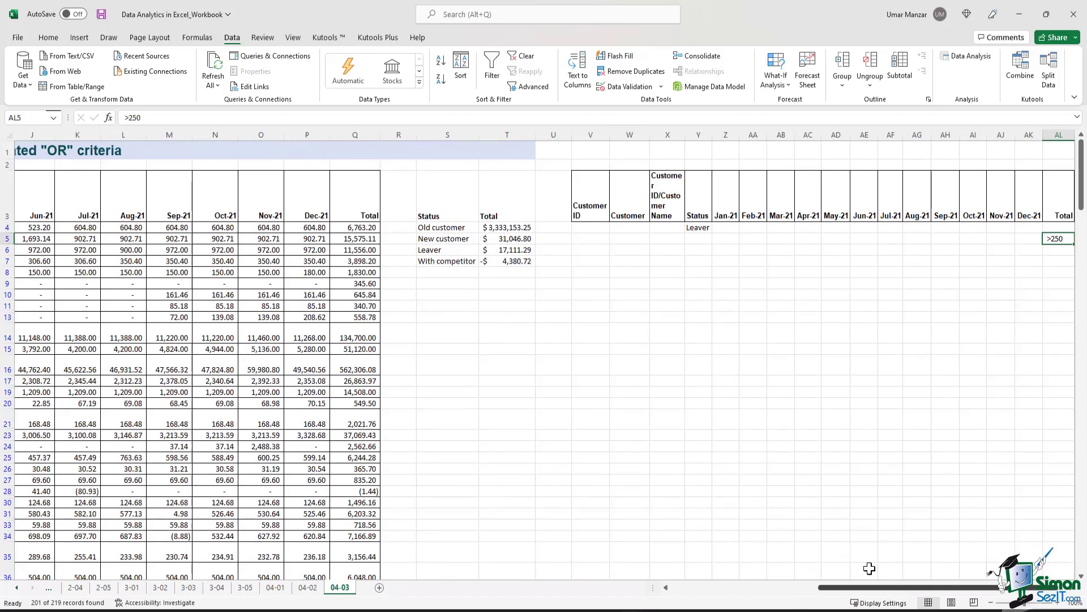
pyautogui.moveTo(700, 247)
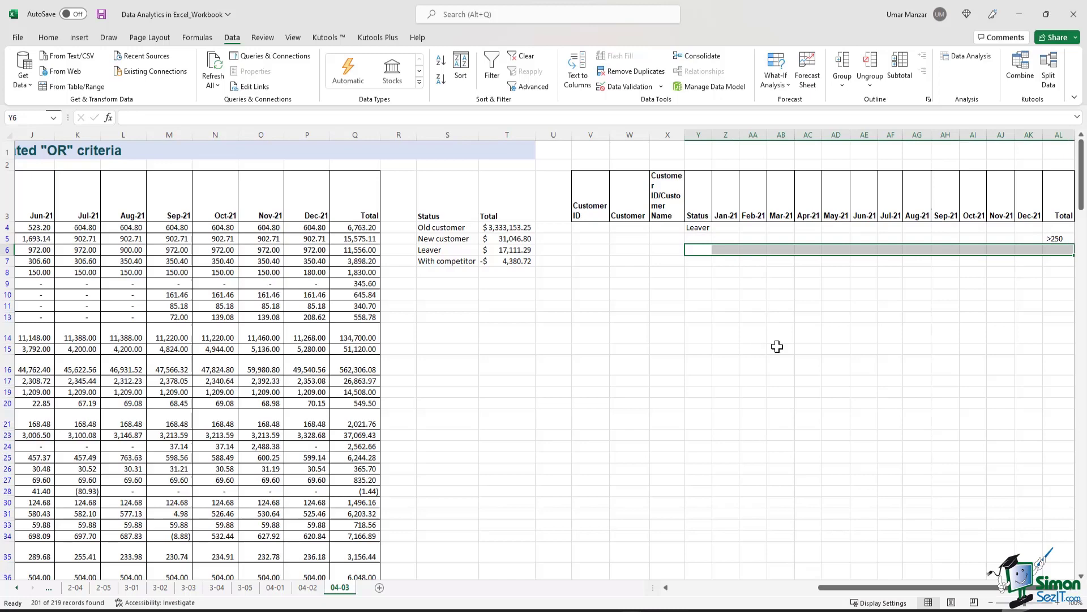
pyautogui.moveTo(773, 348)
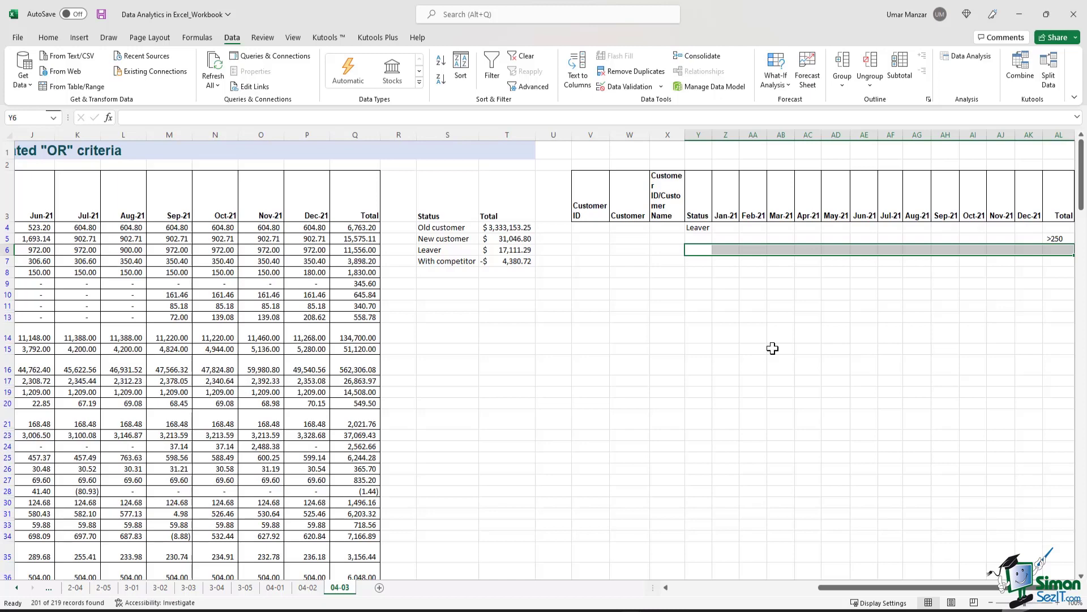
pyautogui.click(698, 250)
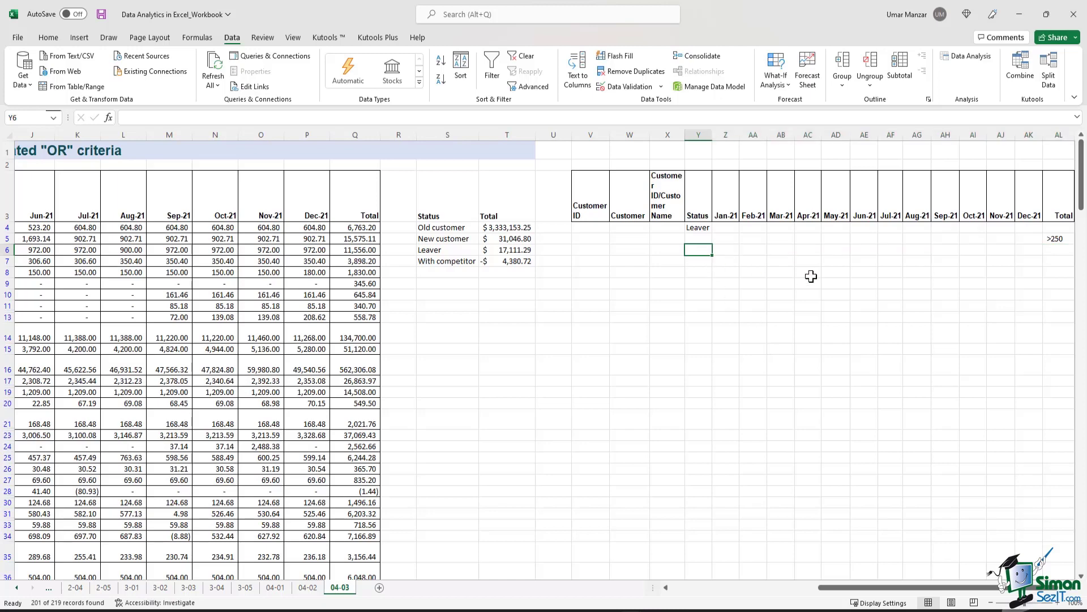
pyautogui.write('New customer')
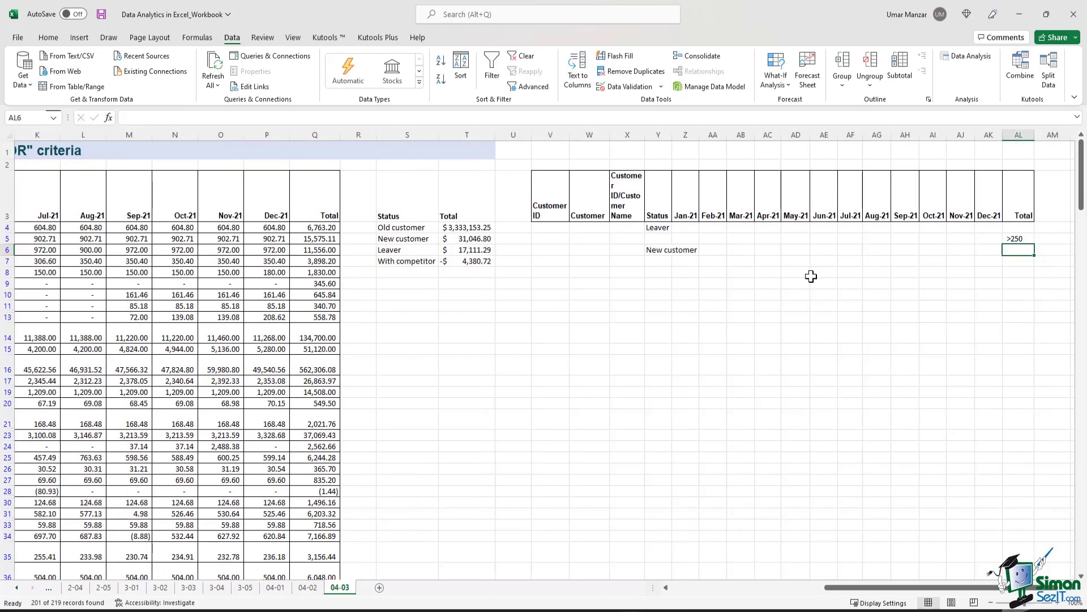
pyautogui.write('<')
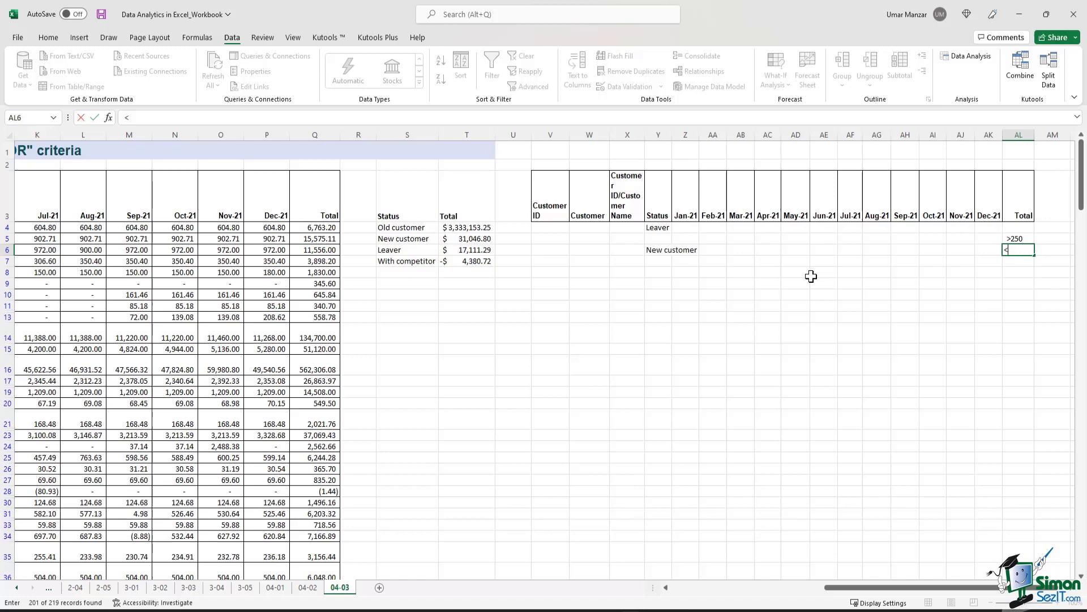
pyautogui.write('<500')
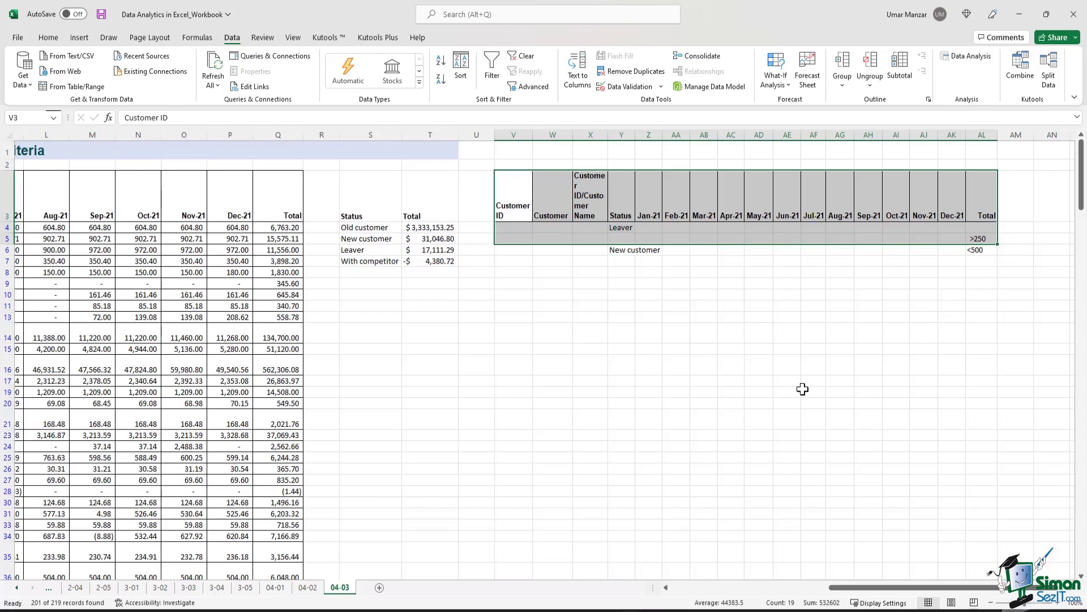
pyautogui.moveTo(637, 254)
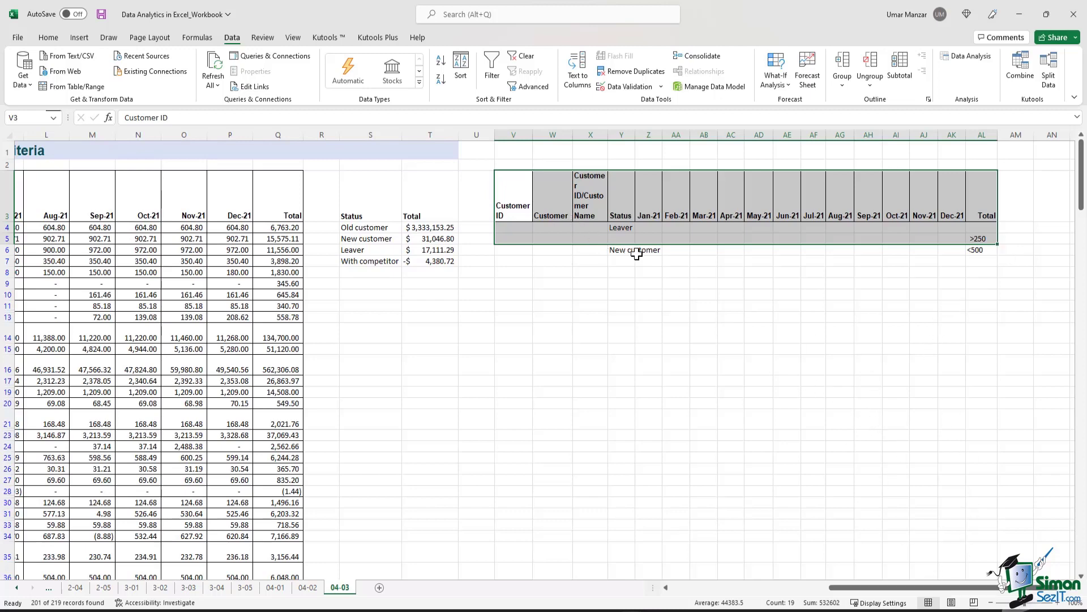
# Reapply the Advanced Filter with the New customer row included, showing 211 records.
pyautogui.hscroll(-3)
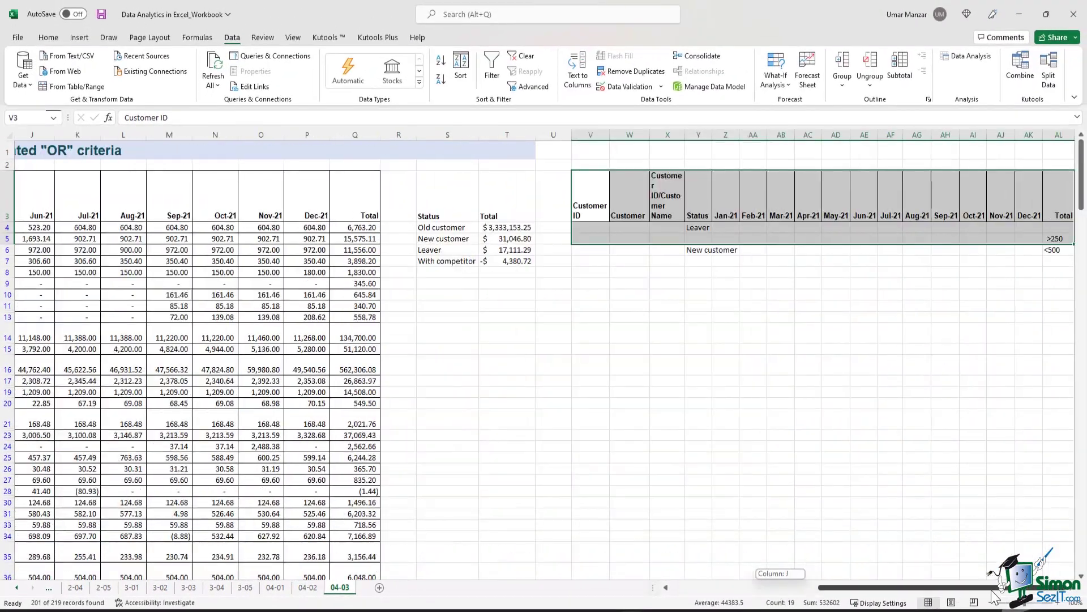
pyautogui.moveTo(896, 530)
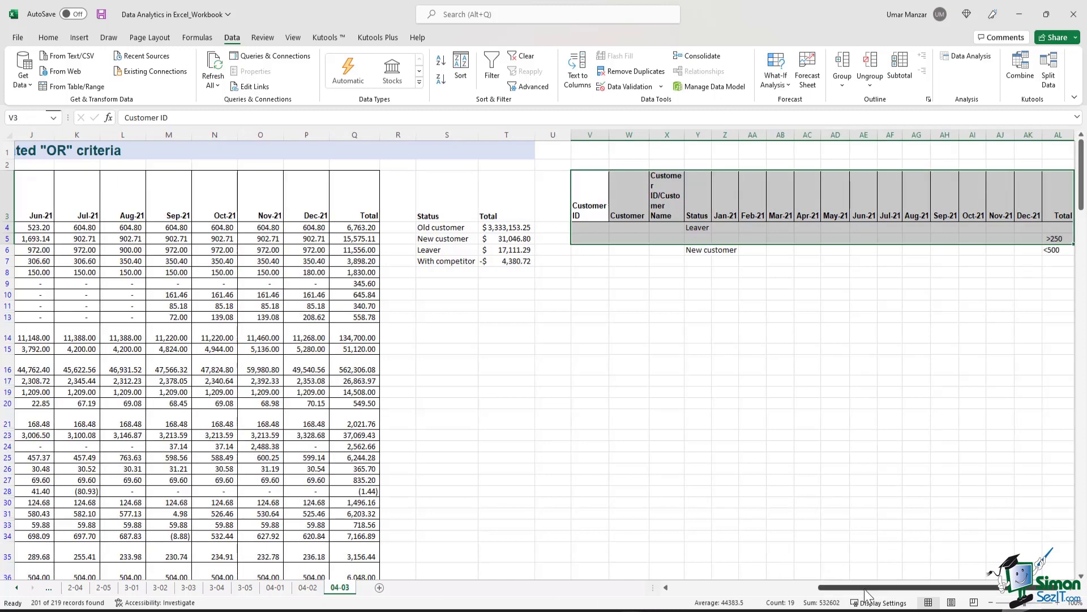
pyautogui.moveTo(697, 253)
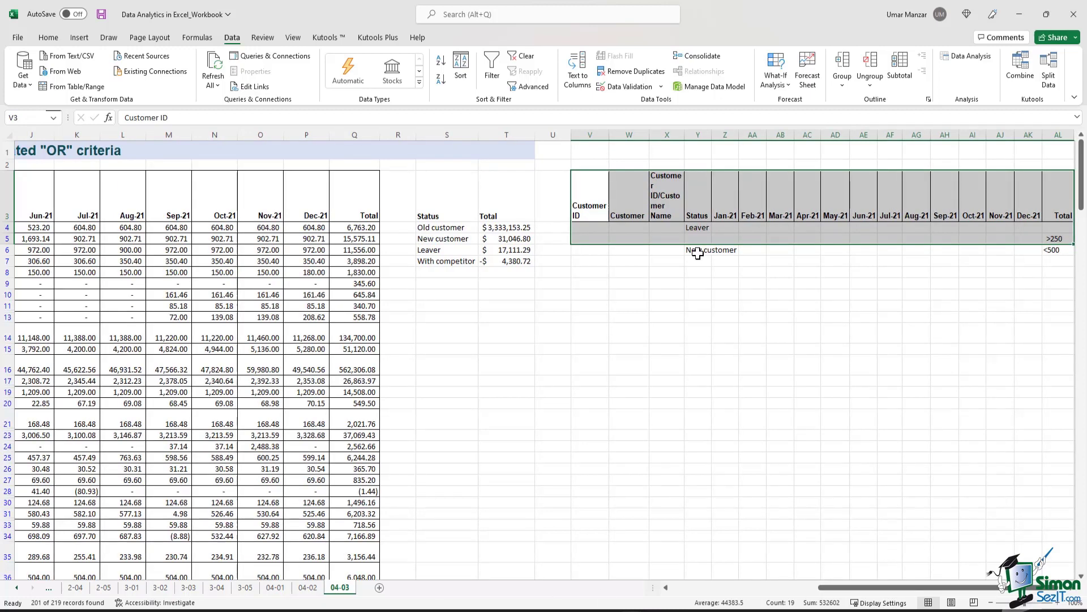
pyautogui.click(697, 249)
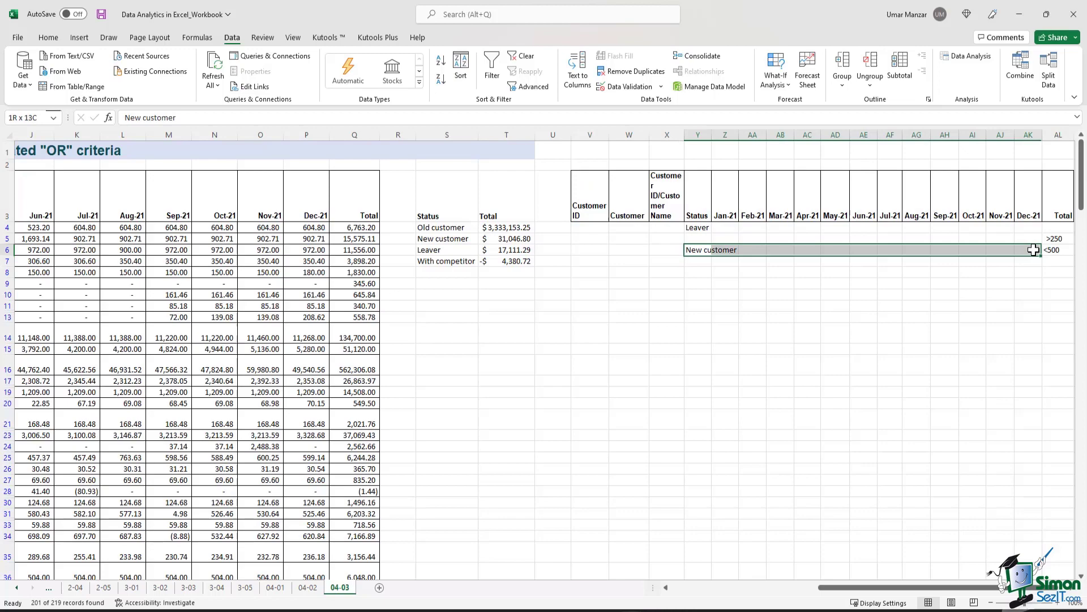
pyautogui.click(529, 86)
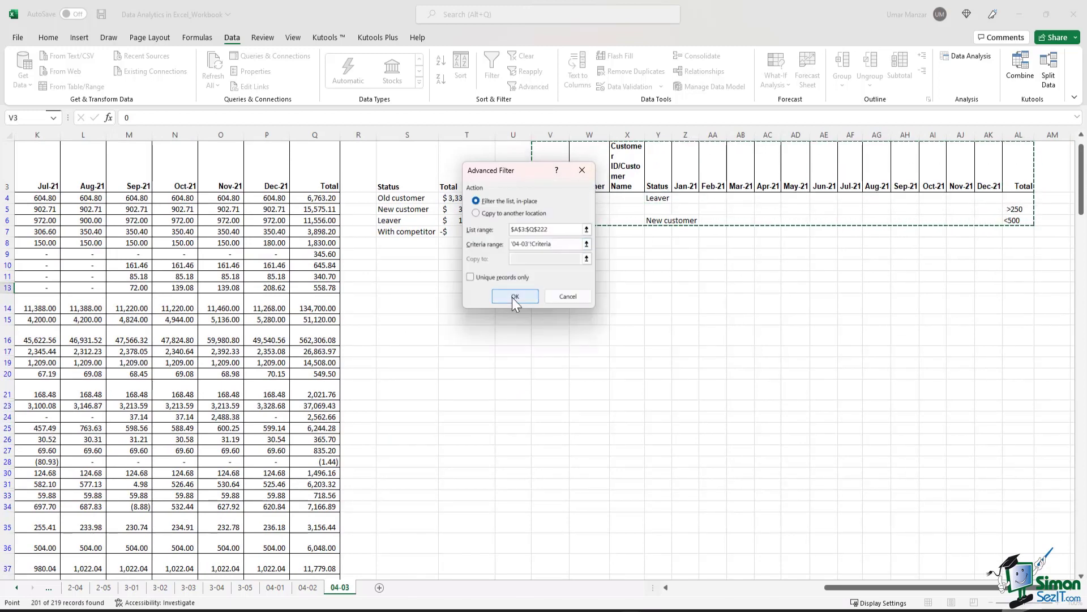
pyautogui.click(515, 296)
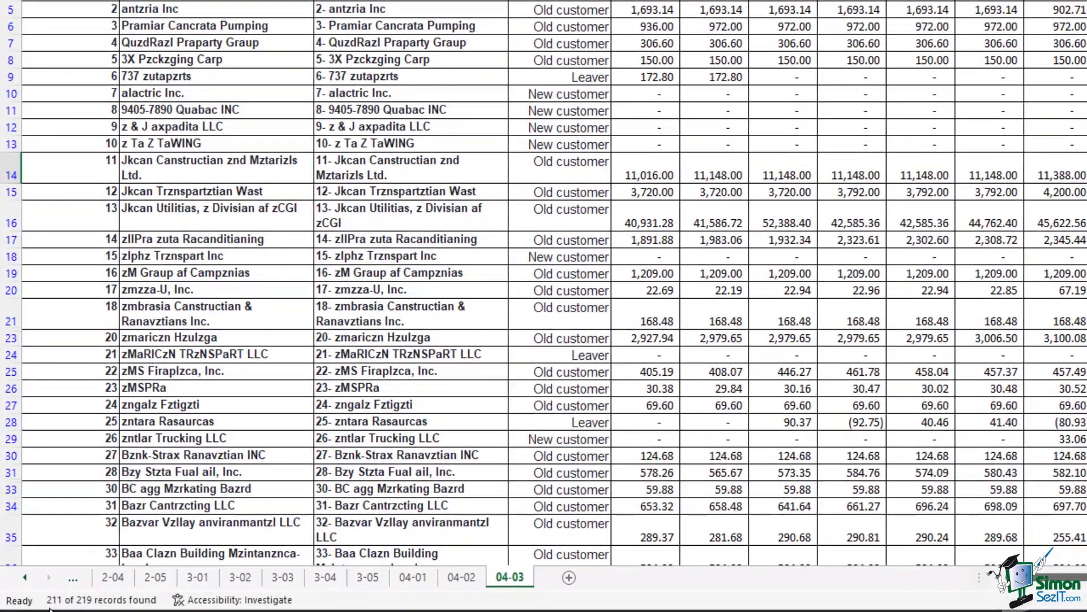